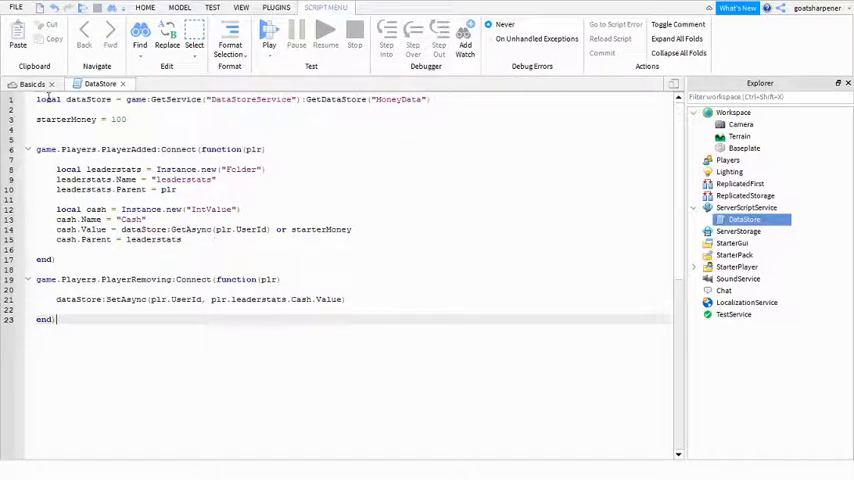
Change the GetDataStore name from MoneyData to CashData and return to the Basic ds view.
double_click(250, 99)
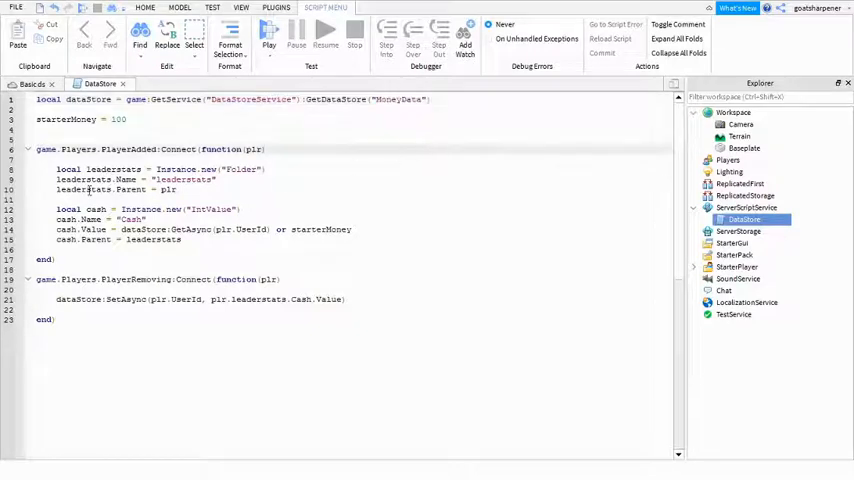
double_click(402, 99)
text(Cash)
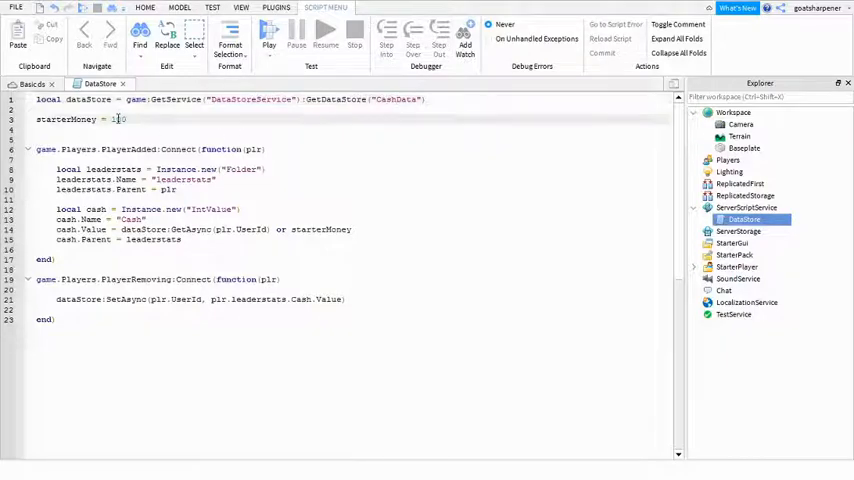
text(00)
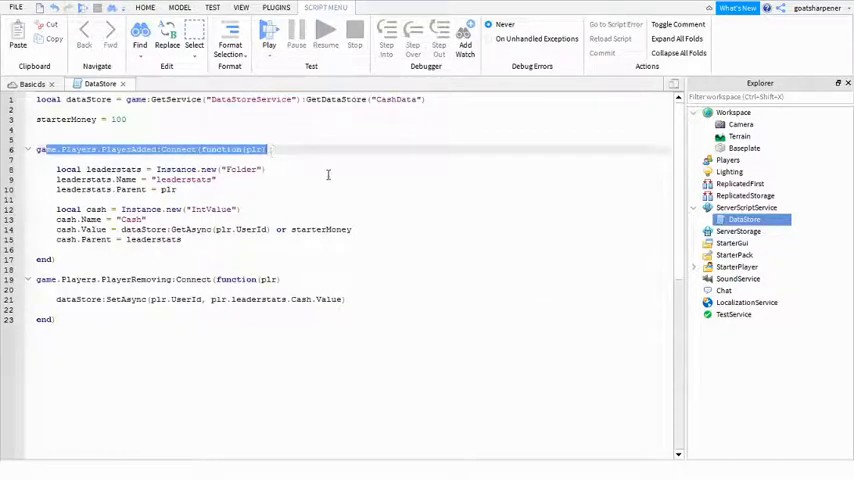
click(366, 202)
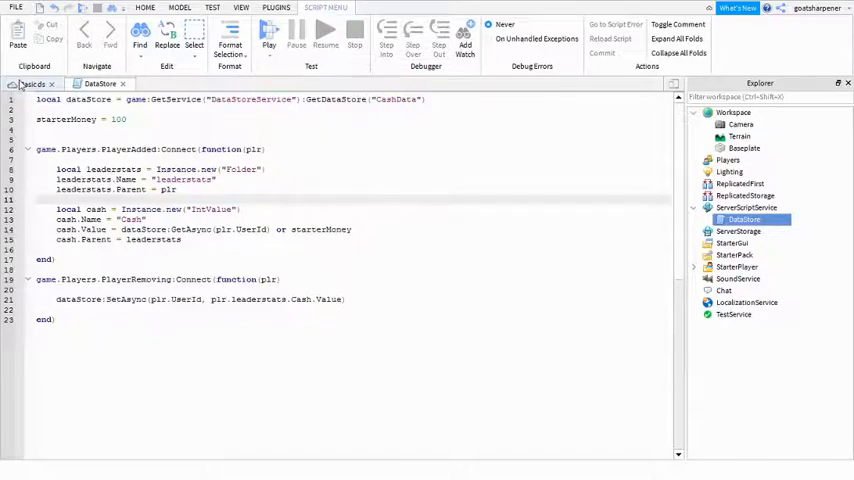
click(31, 84)
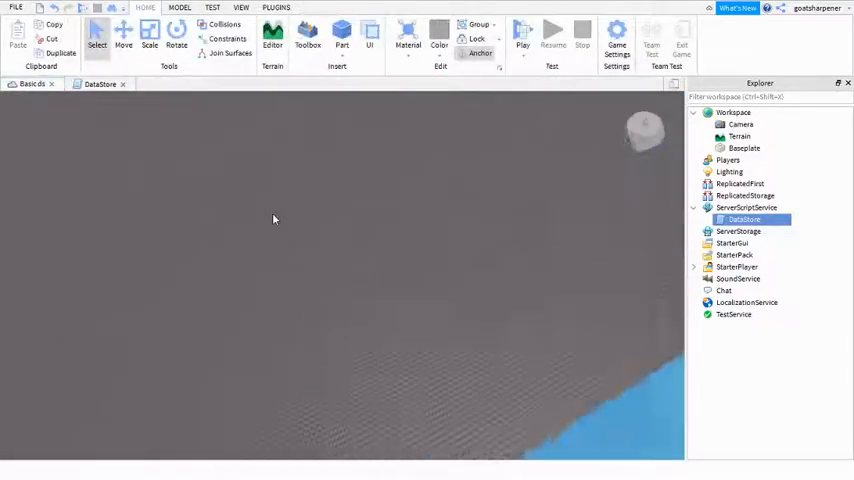
Open Game Settings for Basic ds from the Home tools.
click(241, 8)
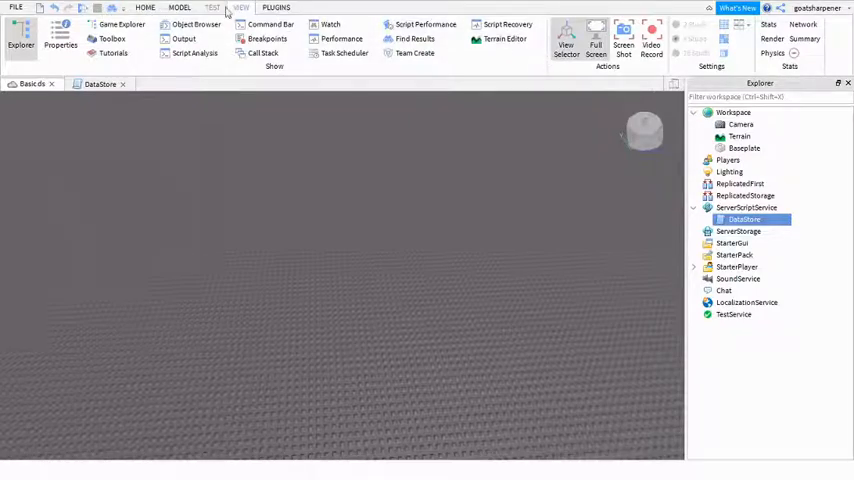
click(145, 8)
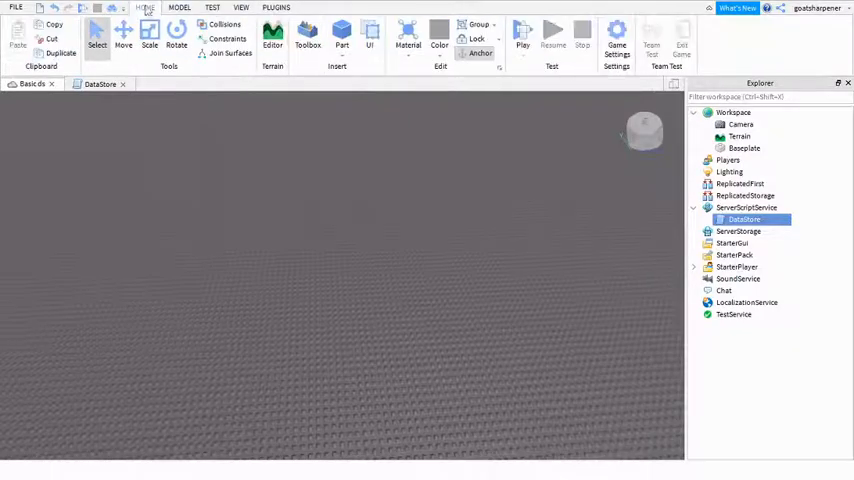
click(616, 40)
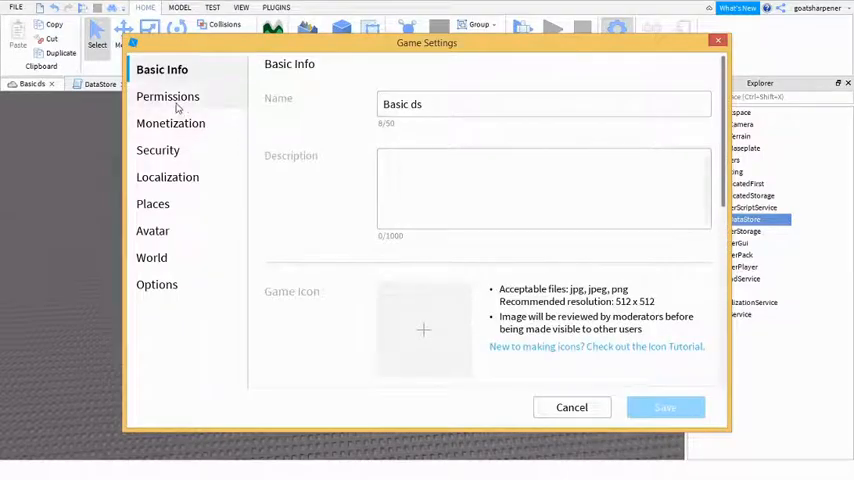
Turn on Enable Studio Access to API Services under Security and save.
click(167, 96)
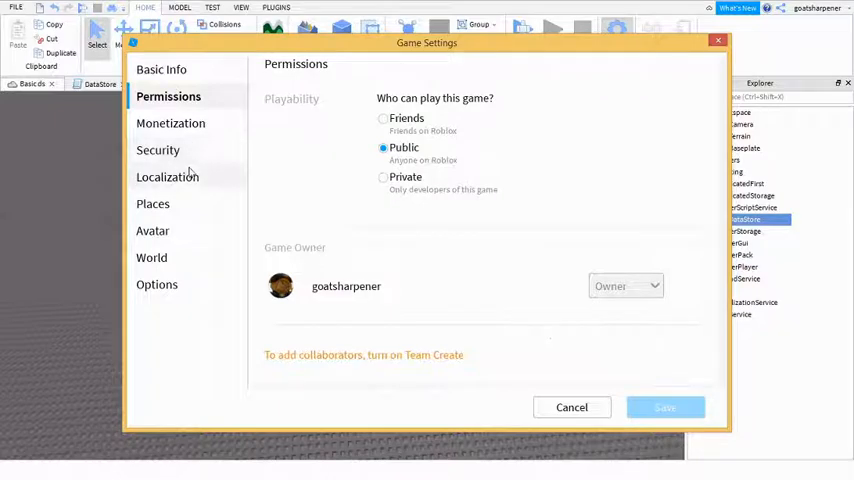
click(158, 150)
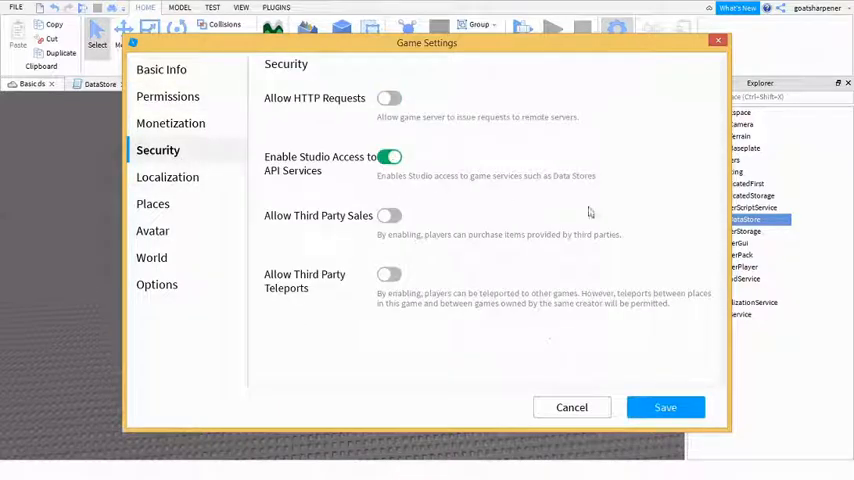
click(665, 407)
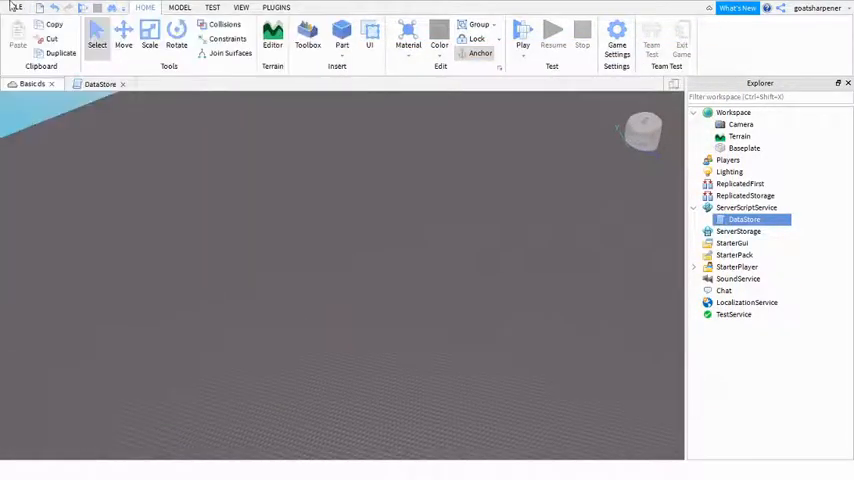
Publish Basic ds to Roblox from the File menu and view its game page.
click(16, 8)
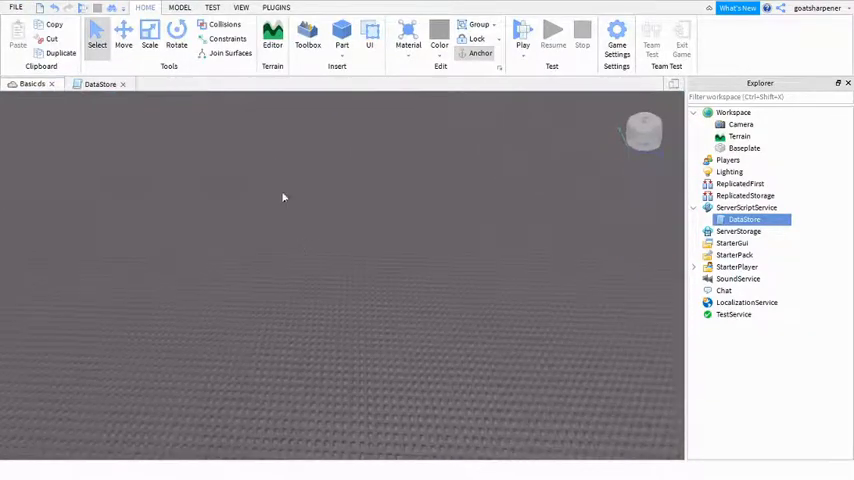
click(241, 8)
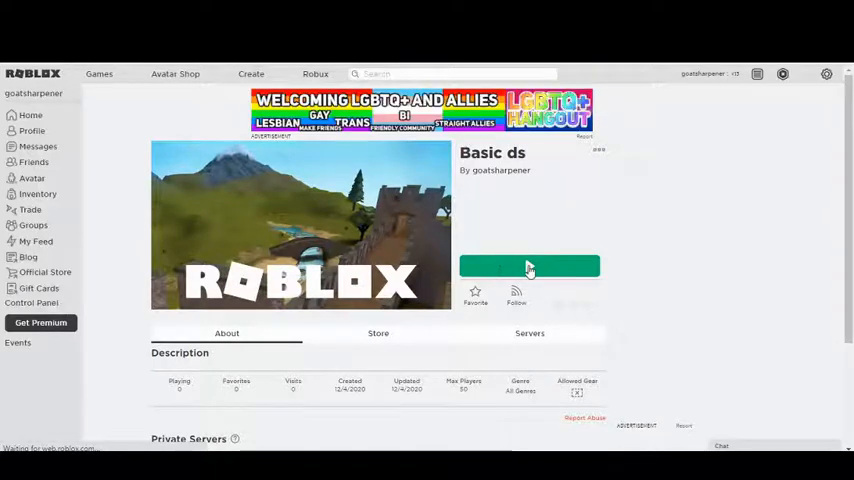
Play Basic ds from the game page and open the Developer Console, Cash showing 100.
click(529, 267)
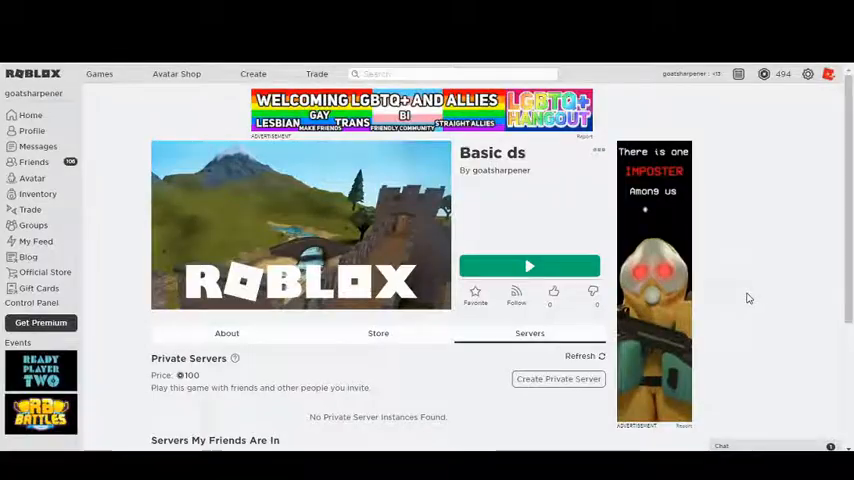
mouse_move(763, 317)
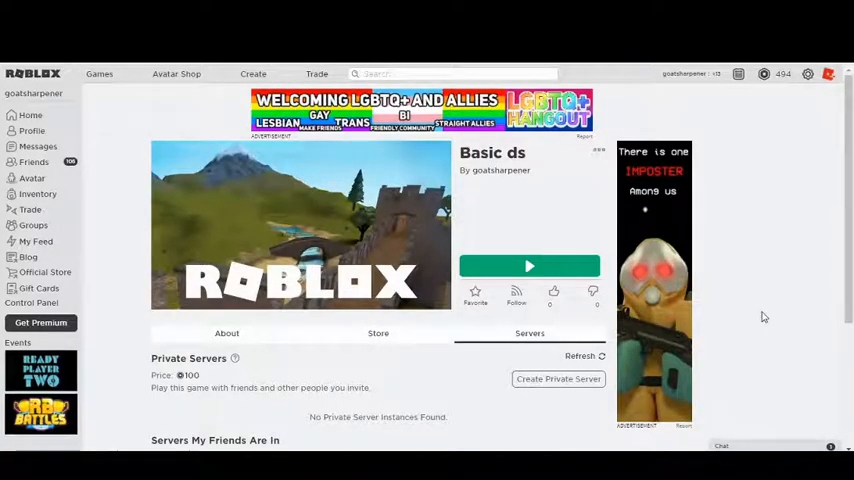
click(529, 266)
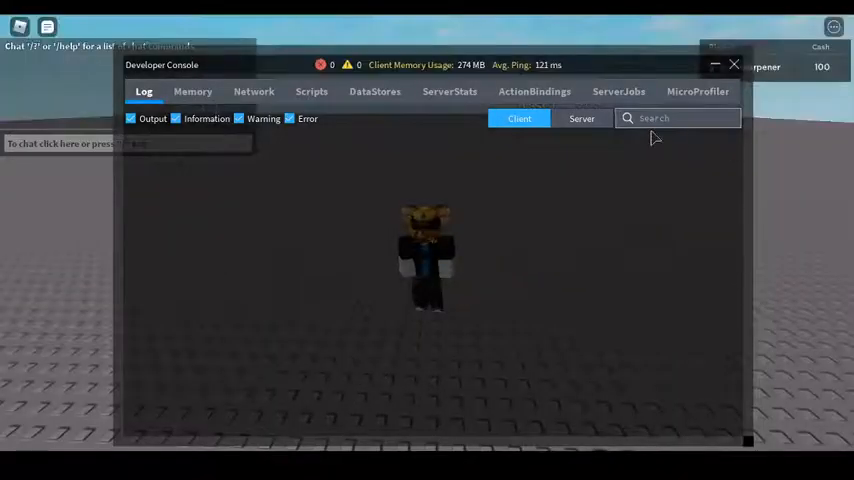
Enter 'Players.goastharpener.leaderstats.Cash.Value = 10000' in the in-game console.
click(581, 118)
text(game.)
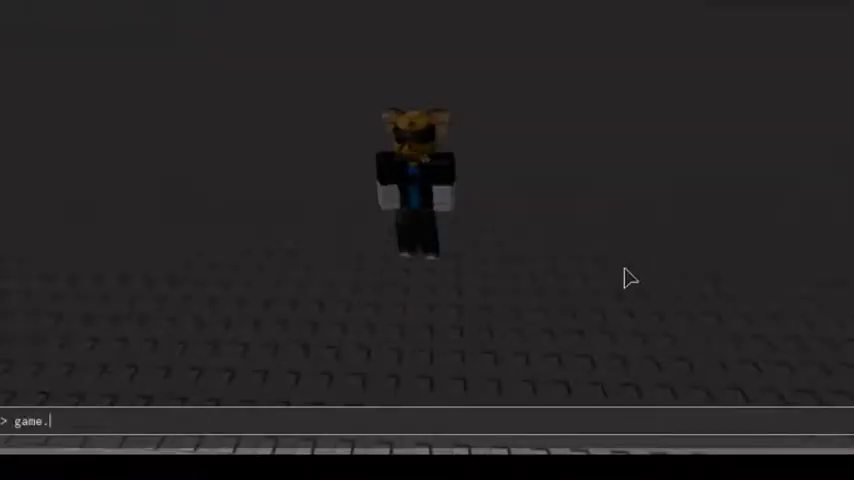
text(Players.)
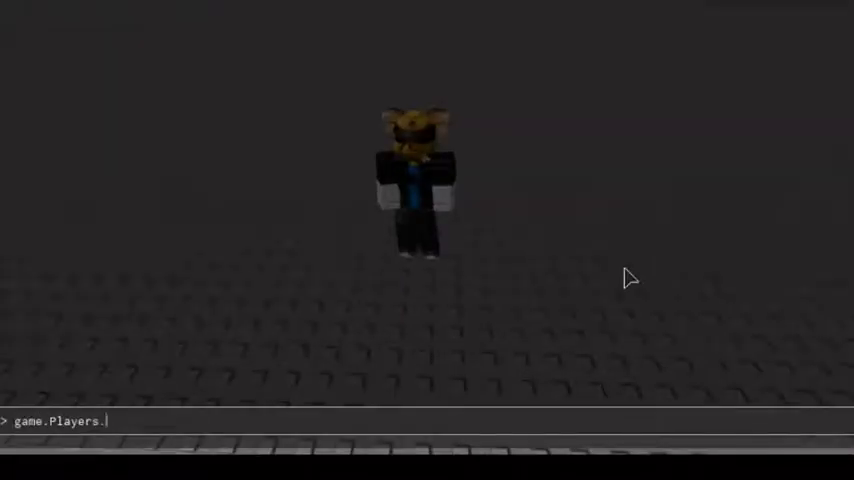
text(goast)
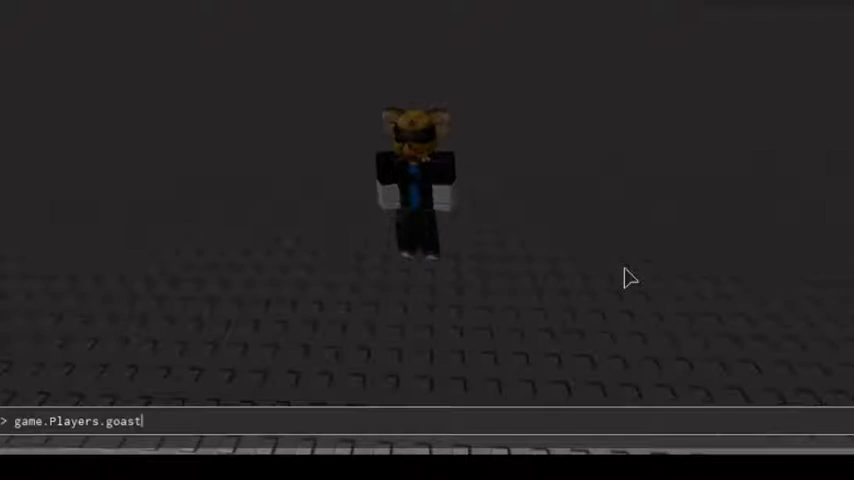
text(h)
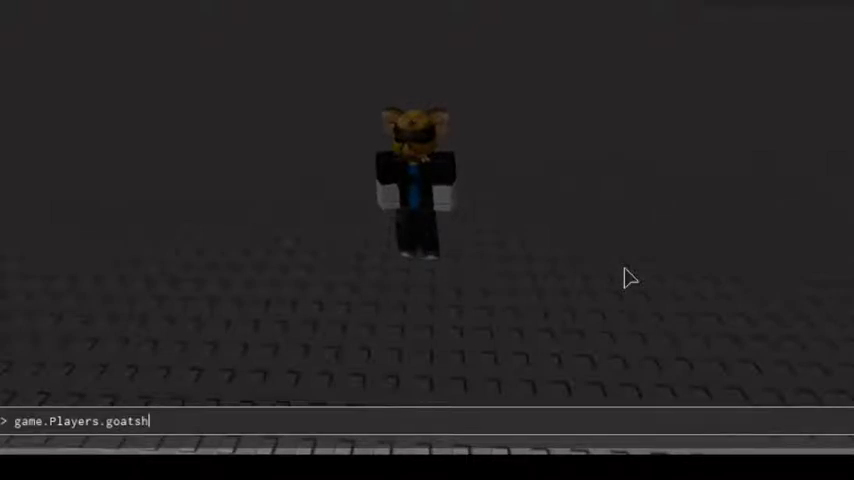
text(arpener.le)
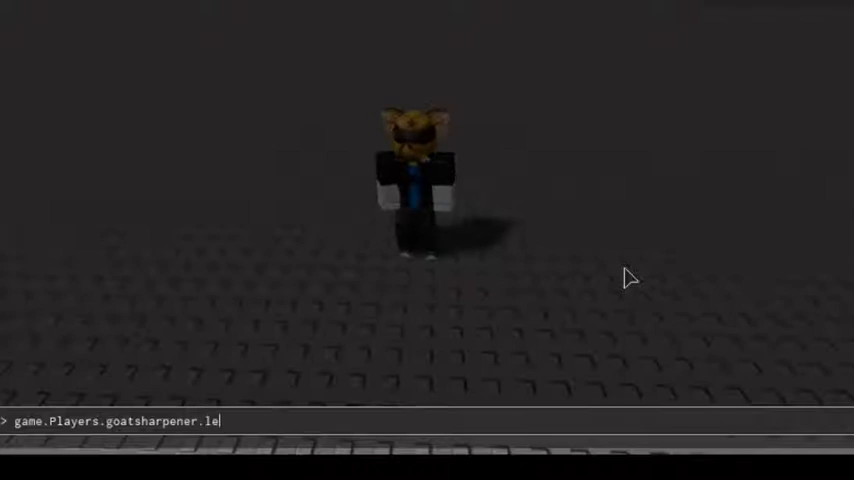
text(aderstats)
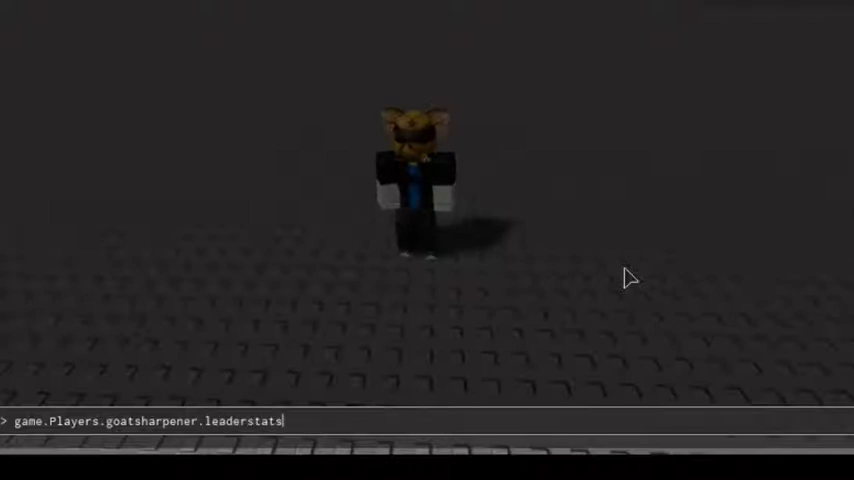
text(.)
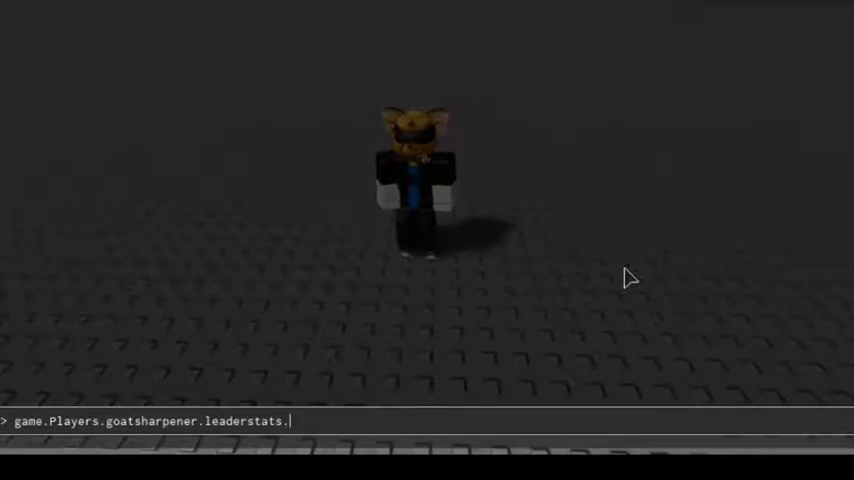
text(Cash)
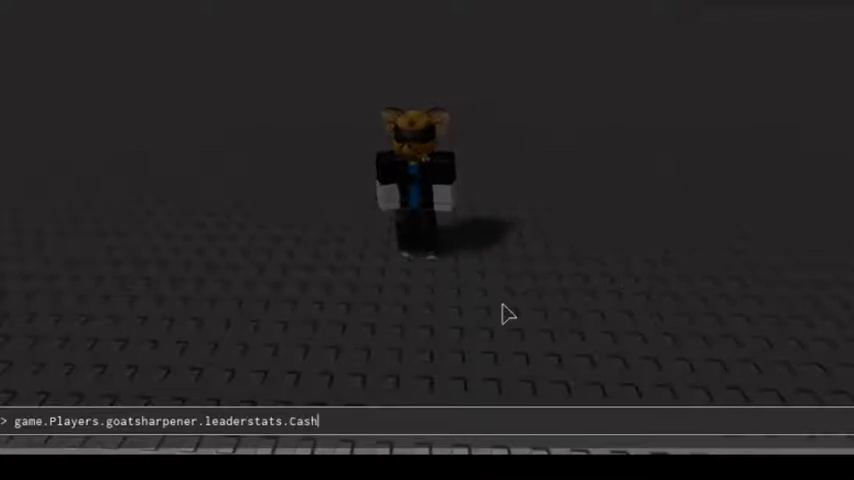
text(.Value)
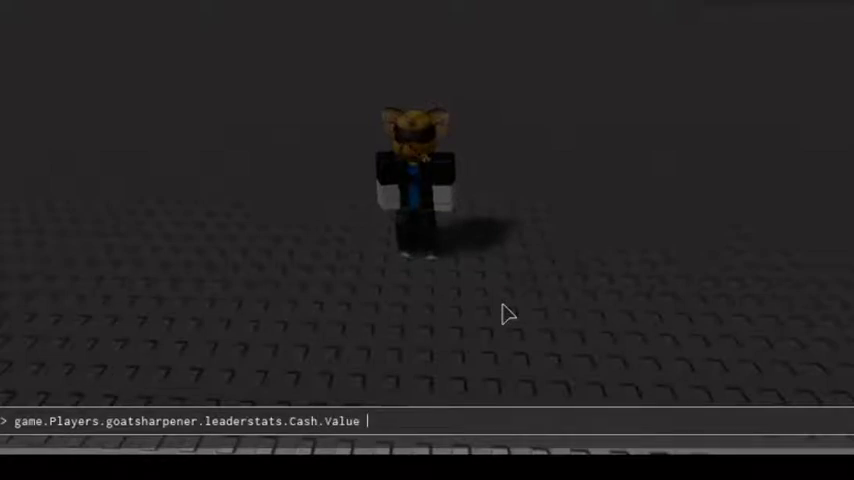
text(= 10000)
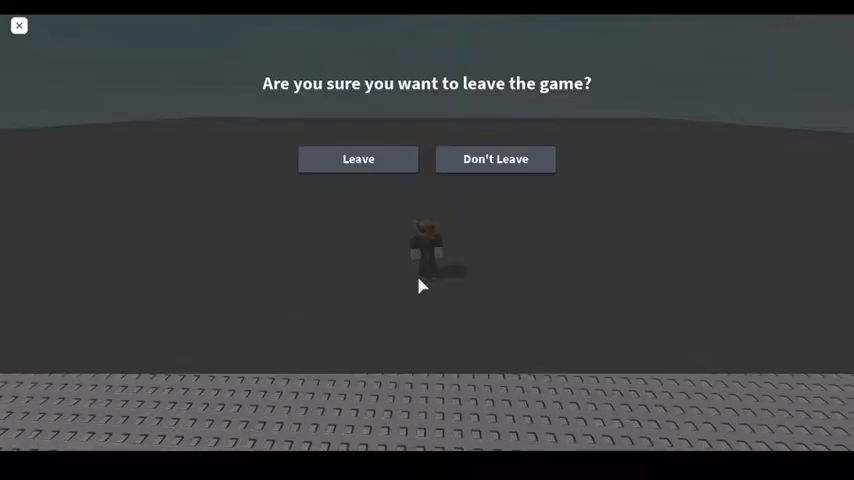
Confirm leaving the game, check the Basic ds page's server list, and start rejoining.
click(358, 159)
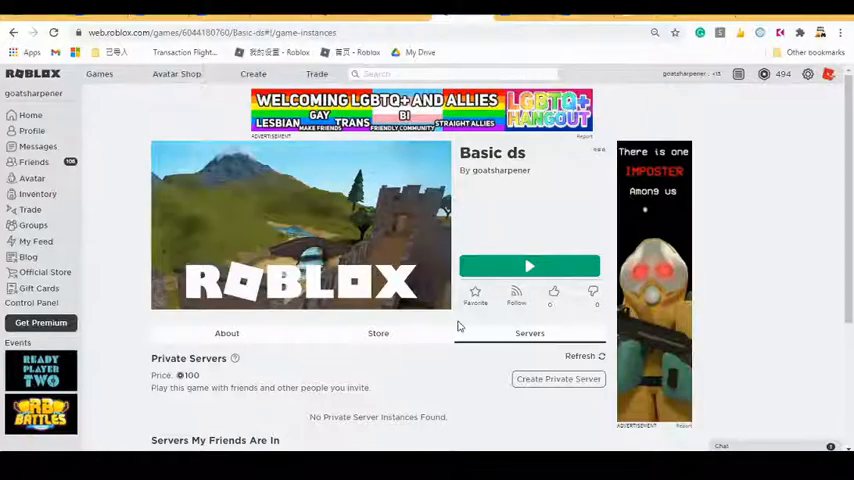
scroll(down, 3)
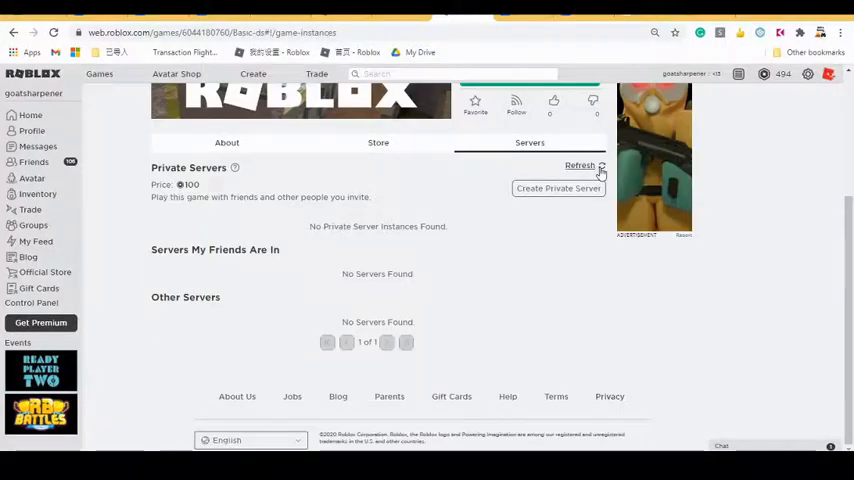
scroll(up, 3)
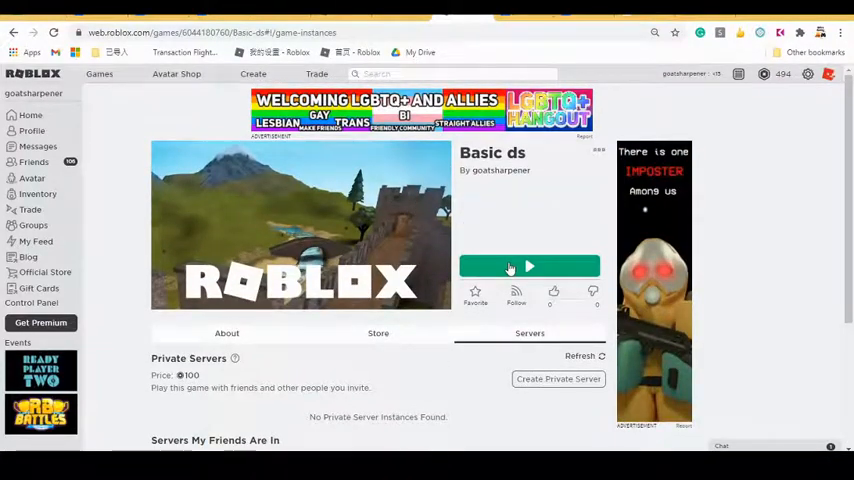
click(510, 266)
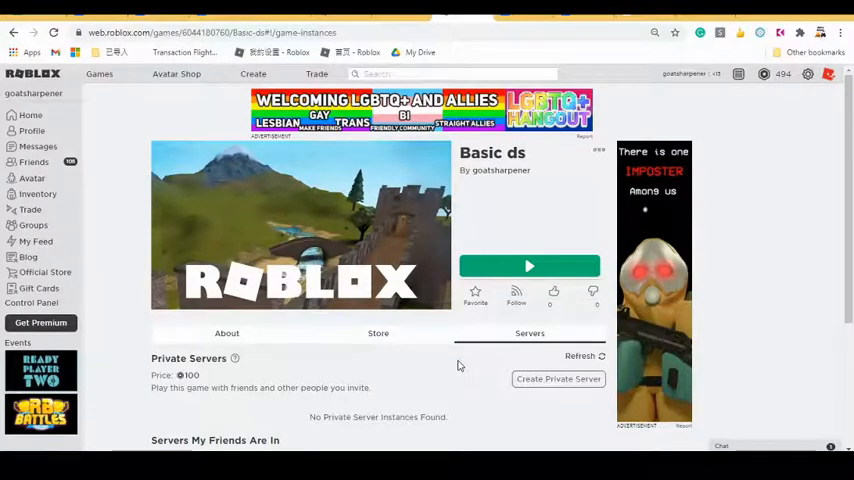
Rejoin Basic ds and confirm Cash still reads 10,000 on the leaderboard.
click(529, 266)
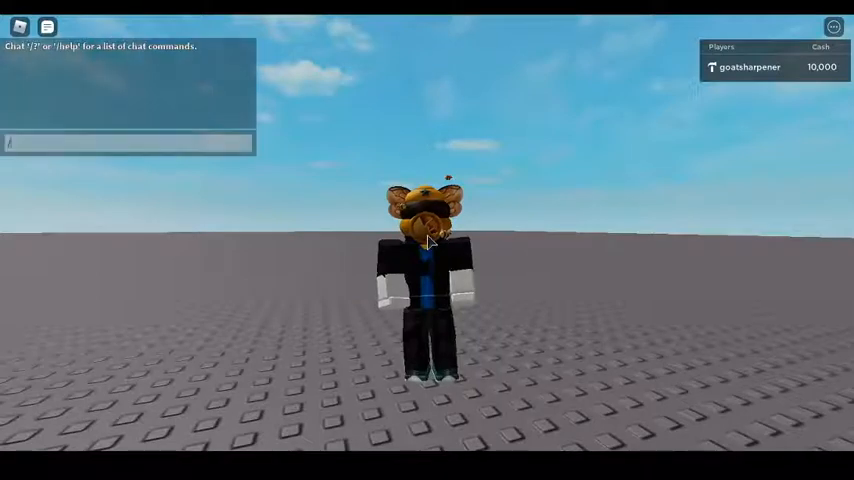
text(/e)
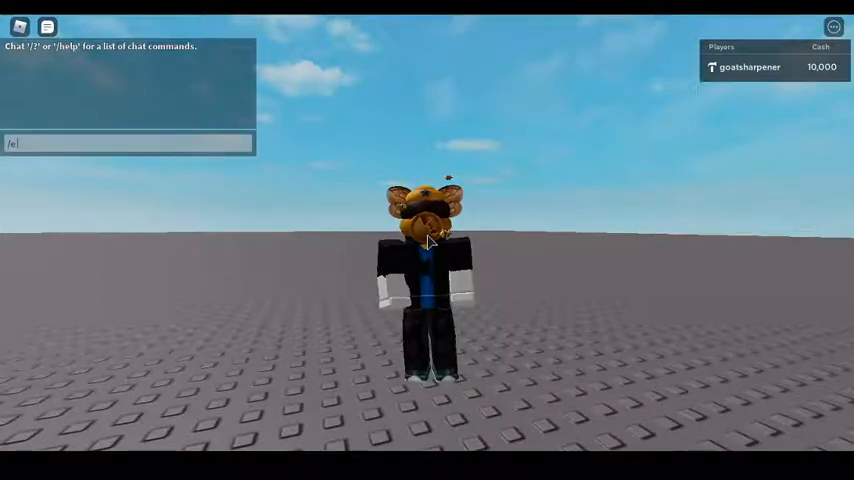